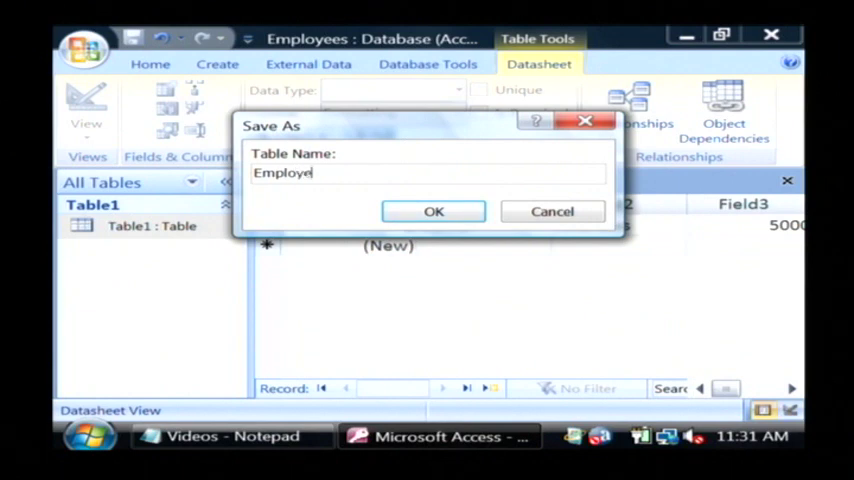
- Confirm the Save As dialog to store the table as 'Employees'
{"action": "left_click", "coordinate": [433, 211]}
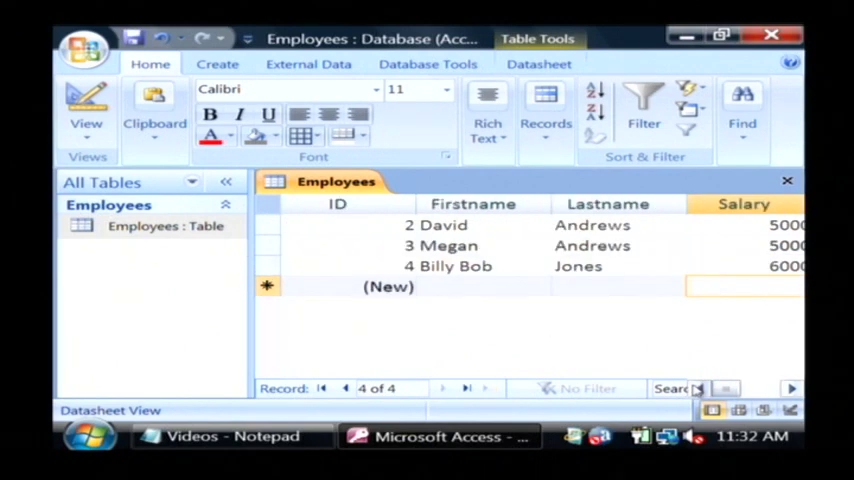